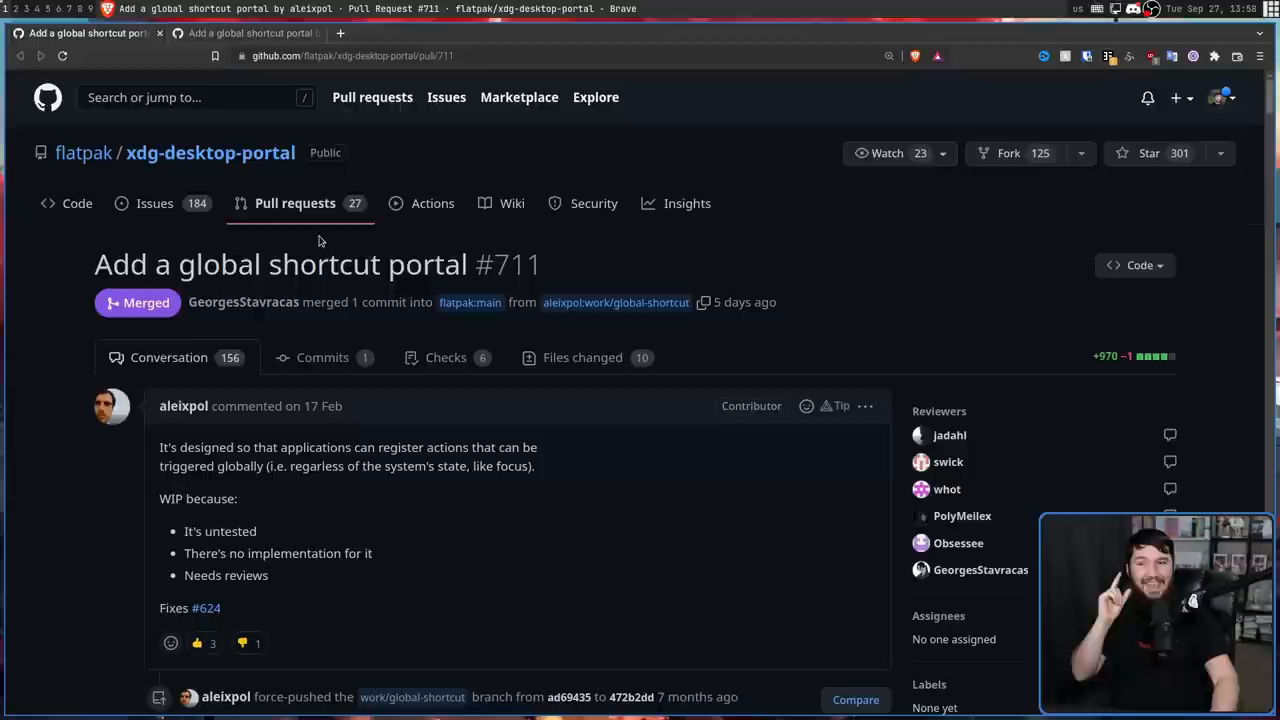
pyautogui.moveTo(344, 330)
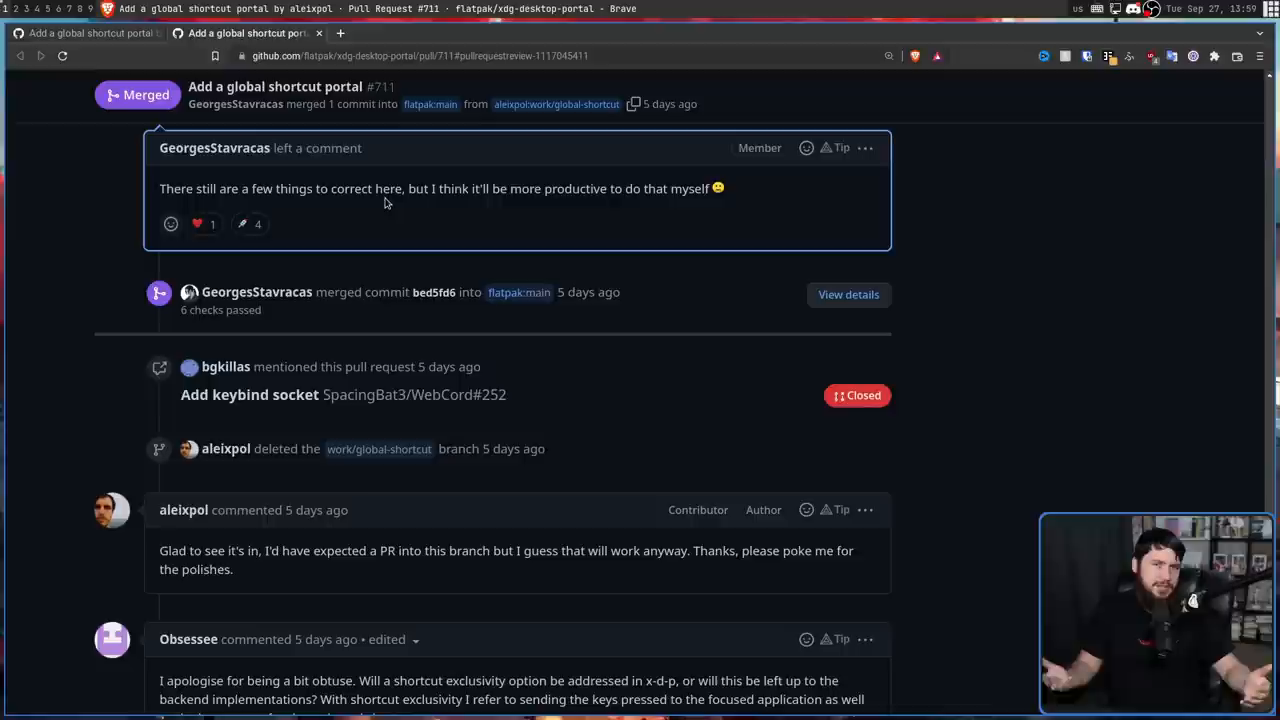
# Step: Scroll PR #711 down to its closing merge comments
pyautogui.scroll(-3)
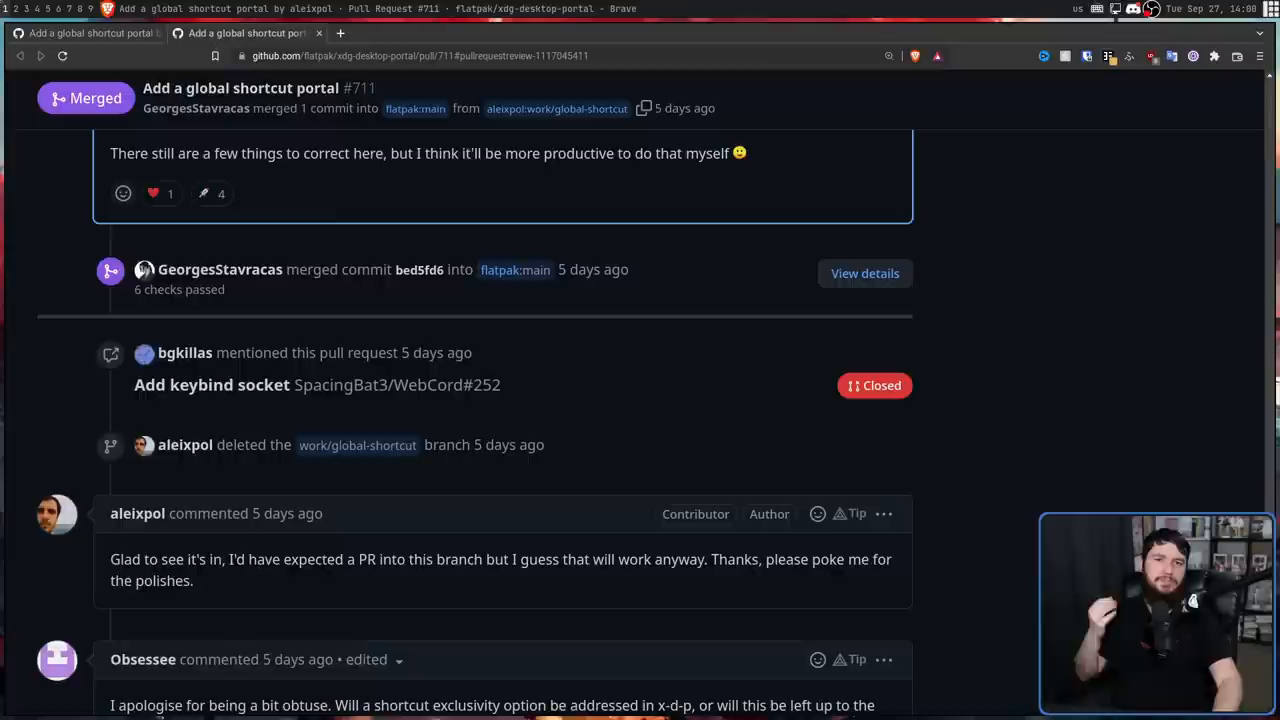
pyautogui.moveTo(287, 513)
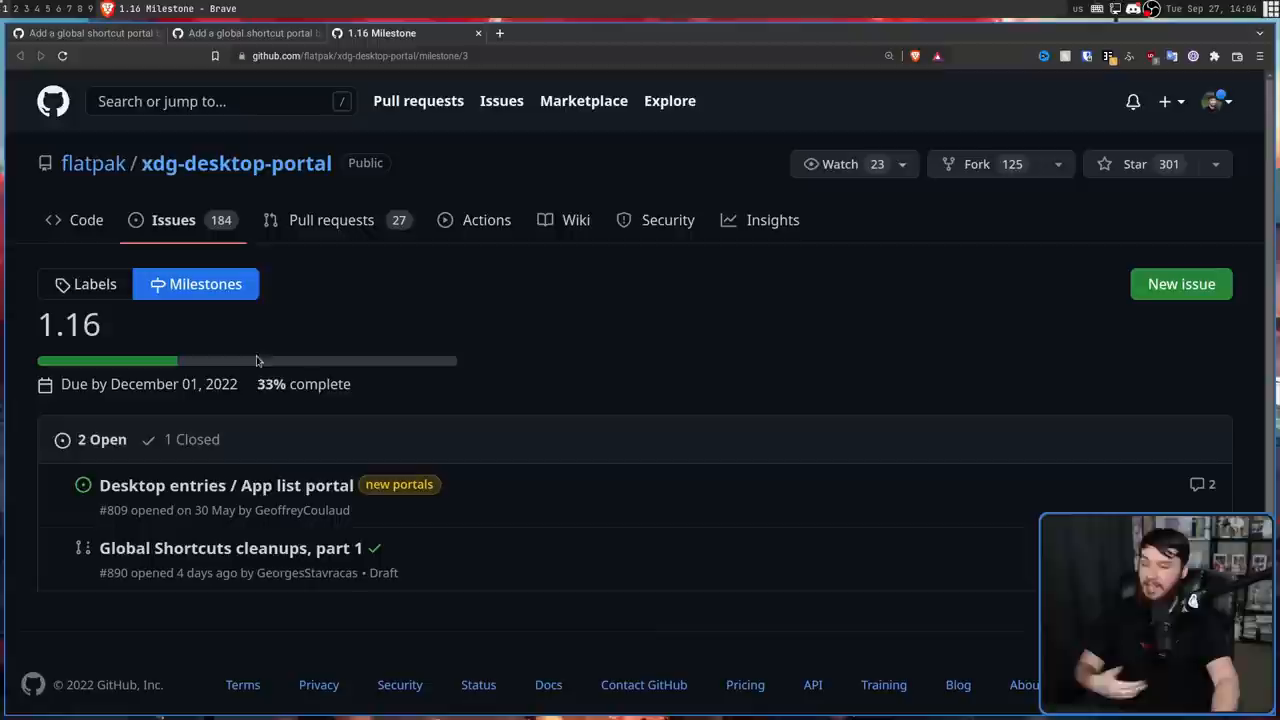
# Step: Open the 'Global Shortcuts cleanups, part 1' item from the milestone
pyautogui.click(228, 548)
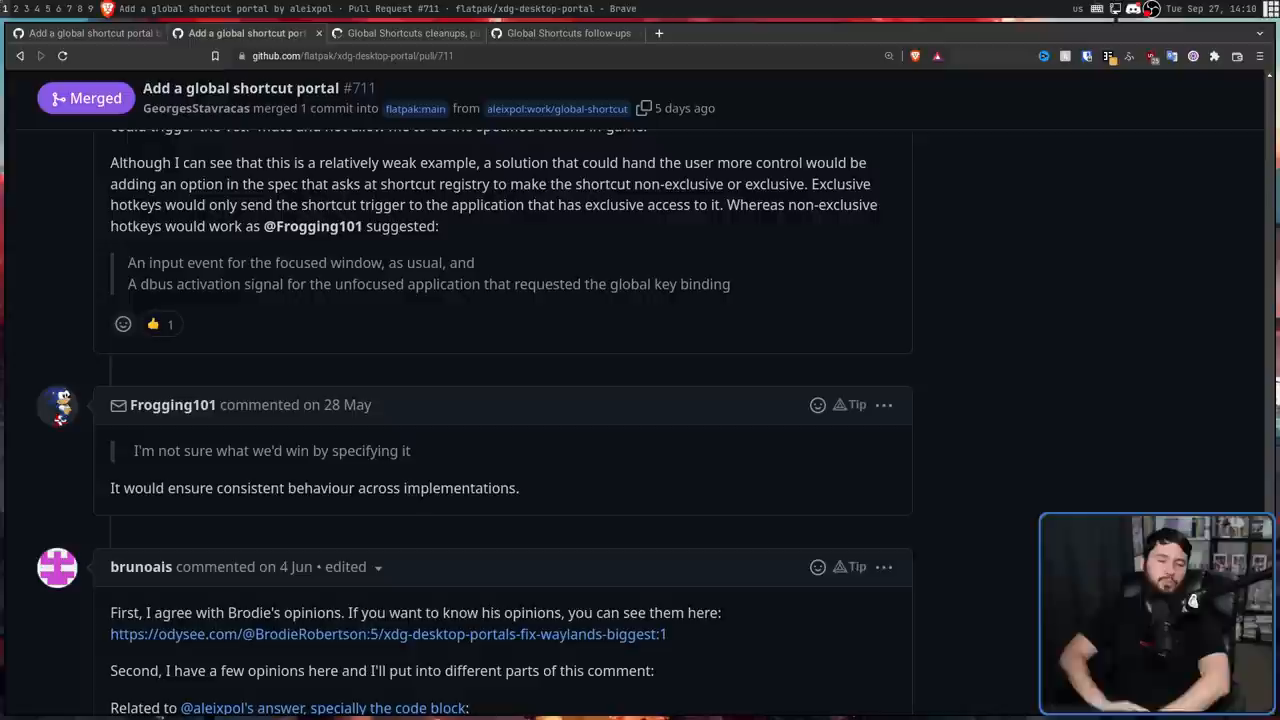
# Step: Scroll past brunoais's comment and open the xdg-specs keyboard shortcut spec merge request !56
pyautogui.scroll(-3)
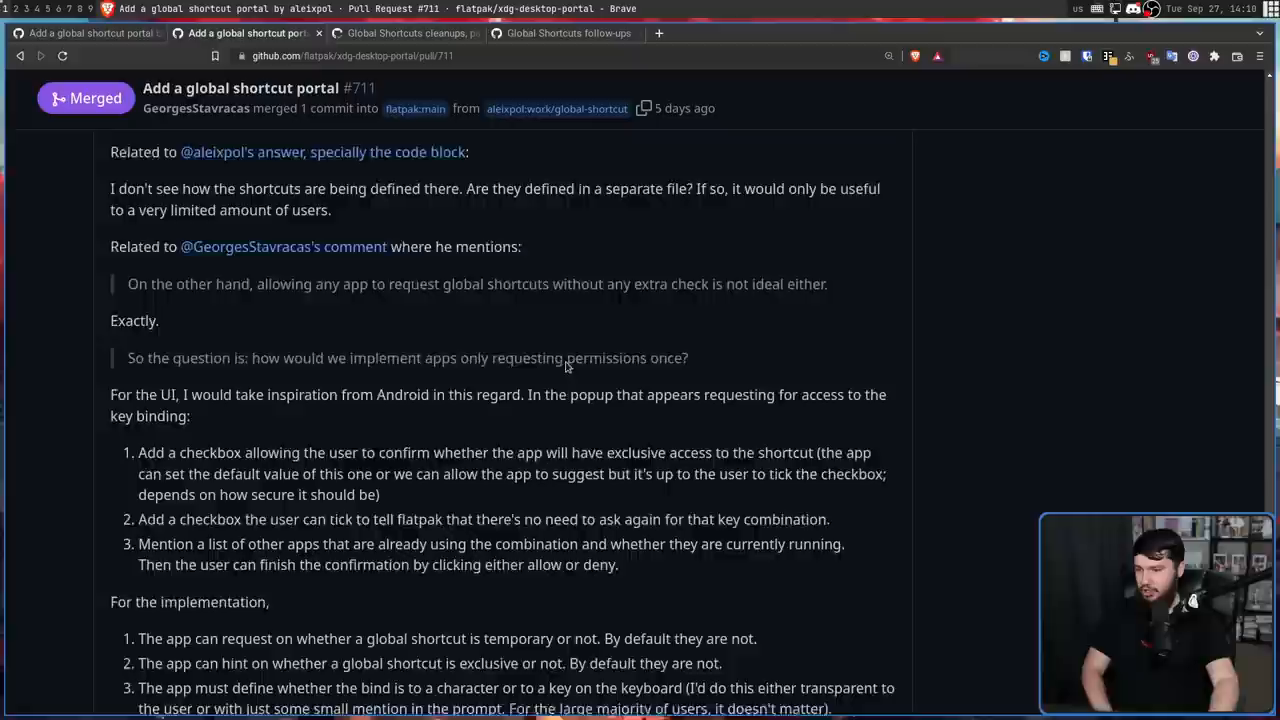
pyautogui.scroll(-3)
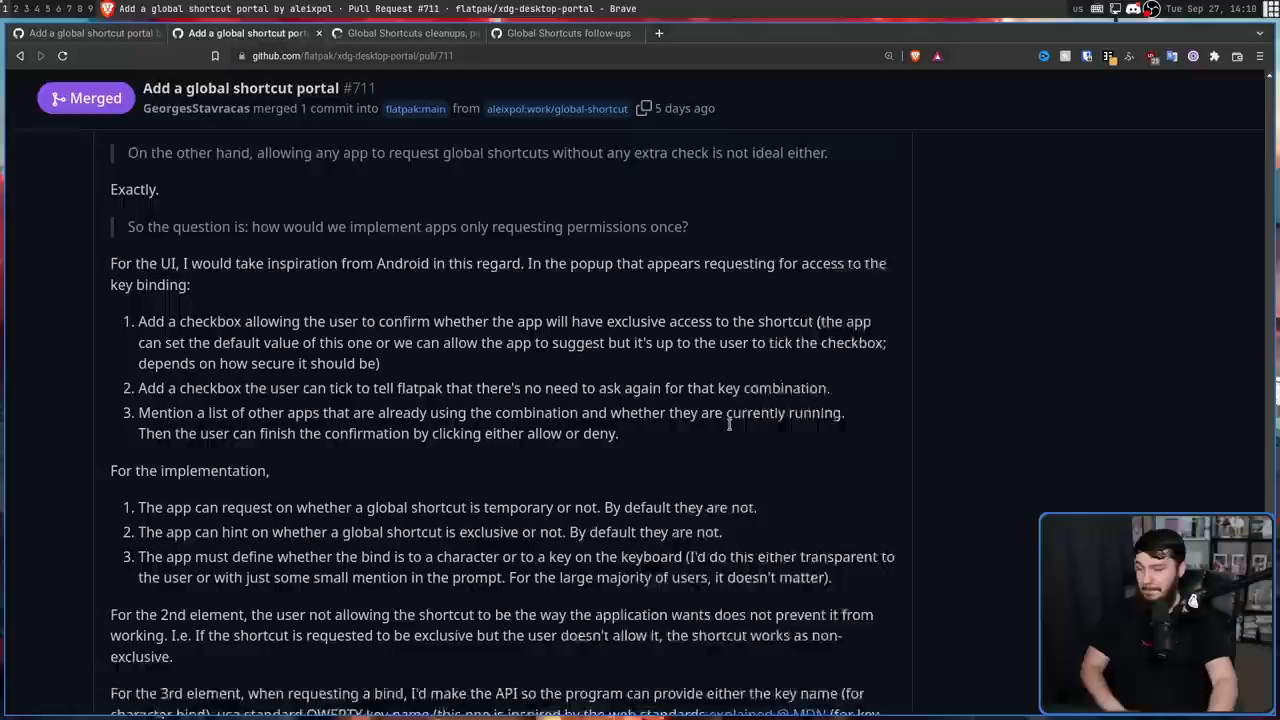
pyautogui.scroll(-3)
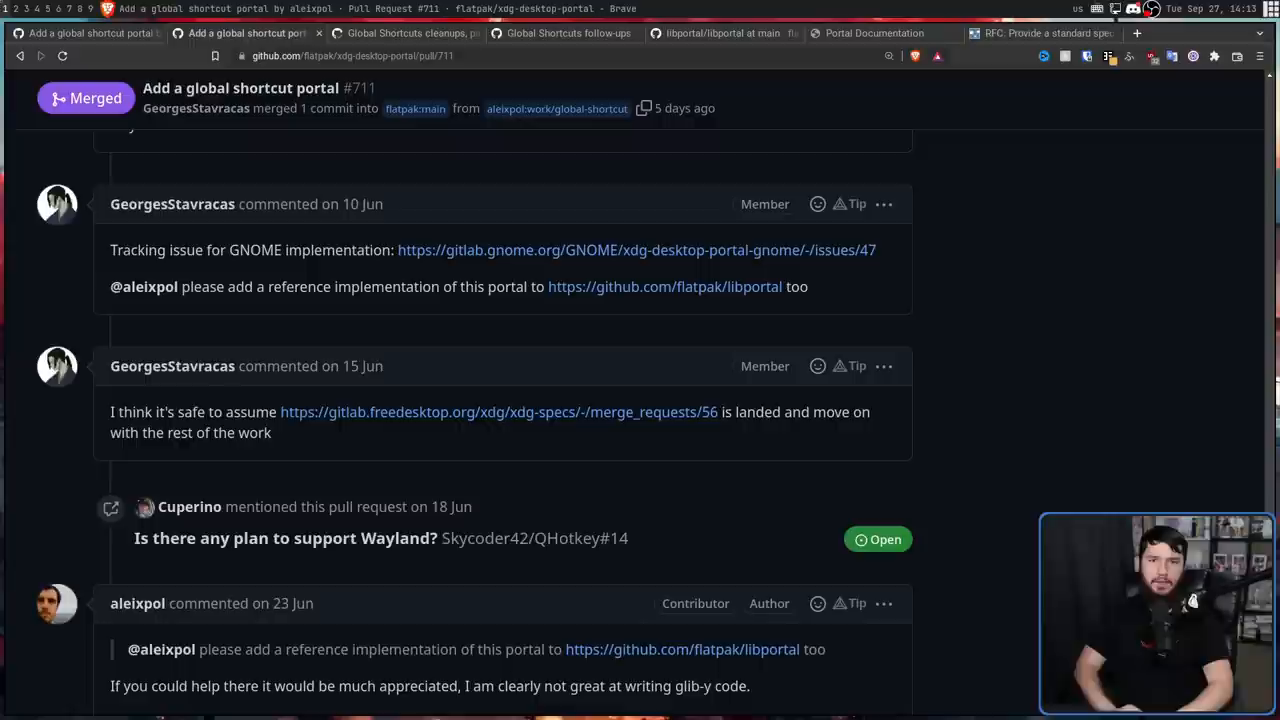
pyautogui.click(1043, 33)
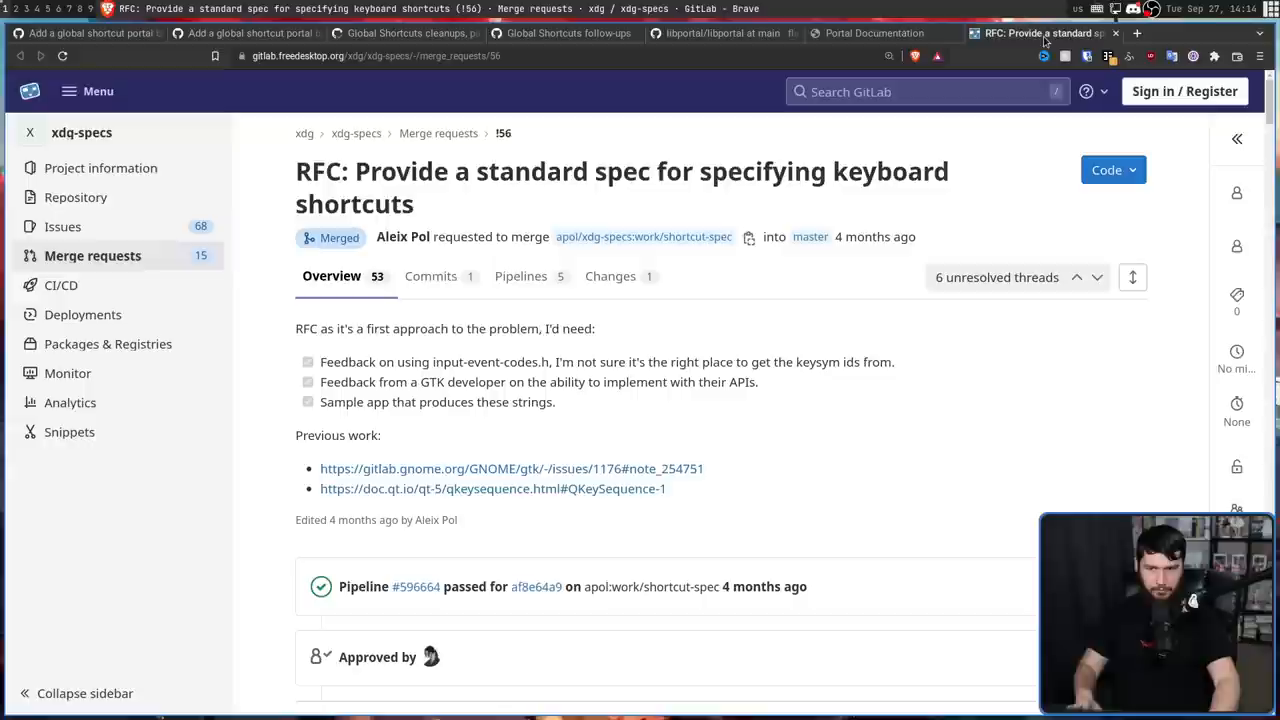
# Step: Read merge request !56 on GitLab, confirming it was merged with approval
pyautogui.click(609, 276)
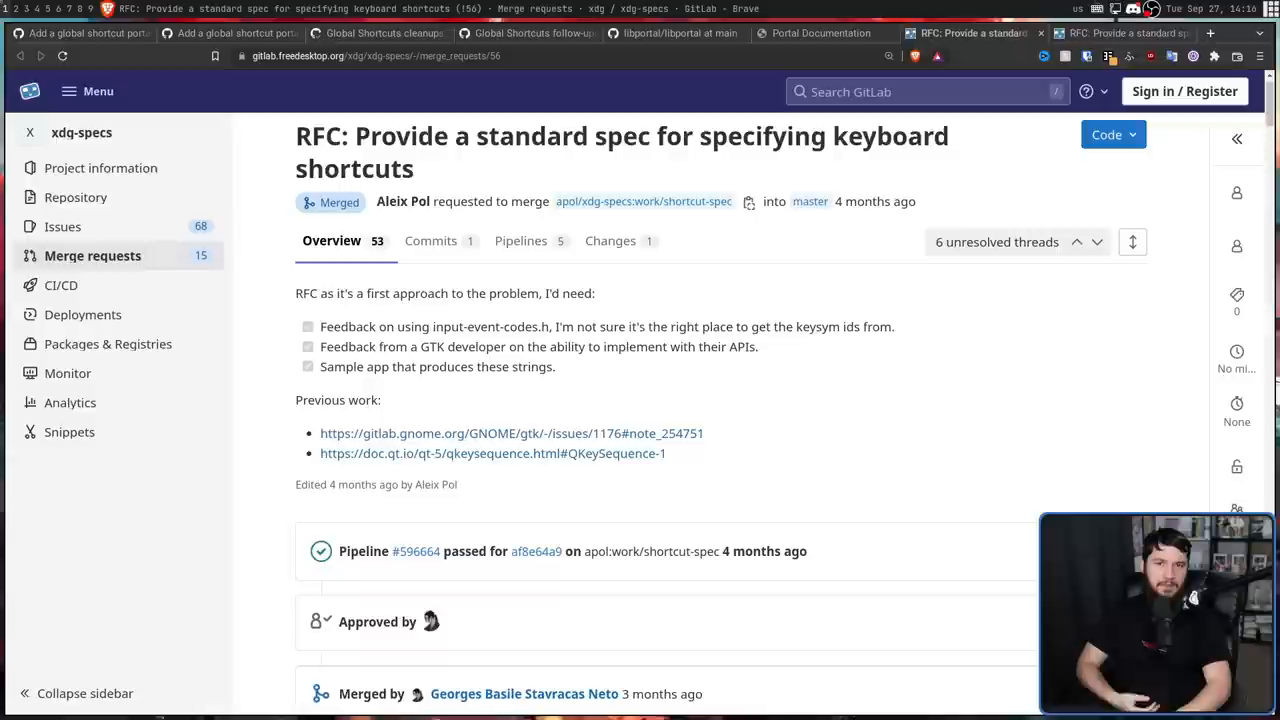
pyautogui.scroll(-3)
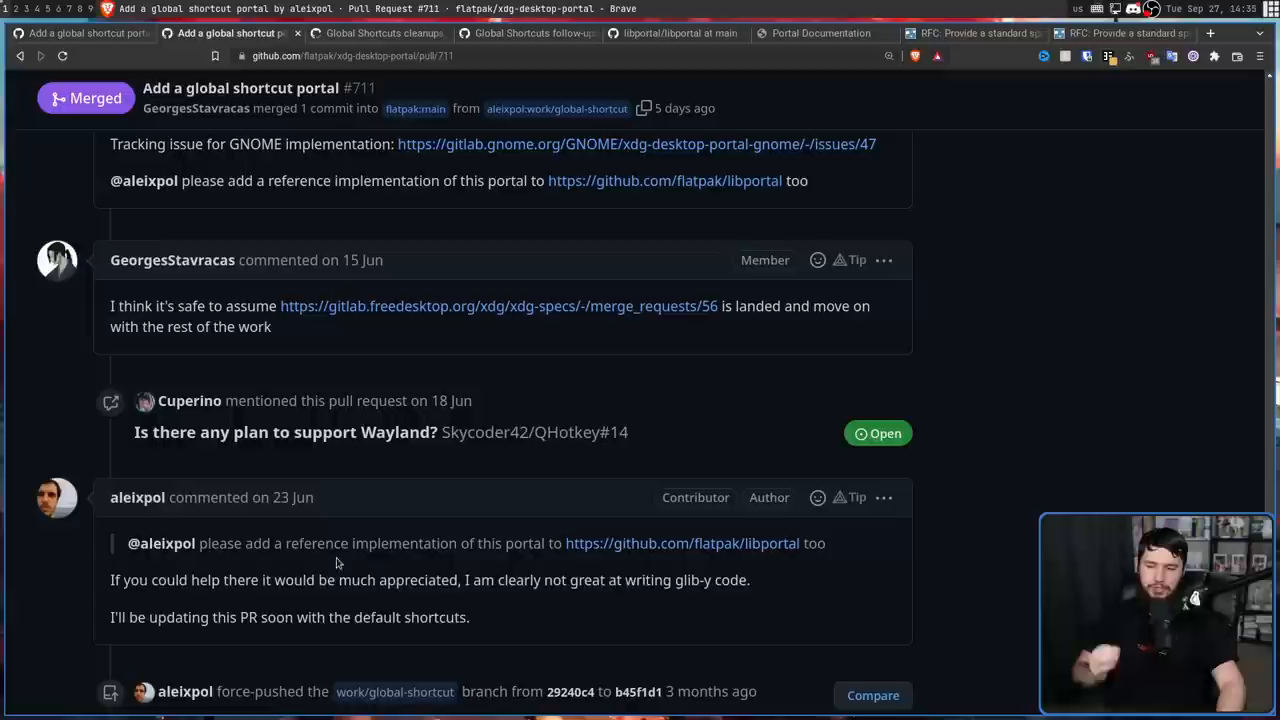
# Step: Reach swick's review and expand the resolved 'Not documented' BindShortcuts comment in GlobalShortcuts.xml
pyautogui.scroll(-3)
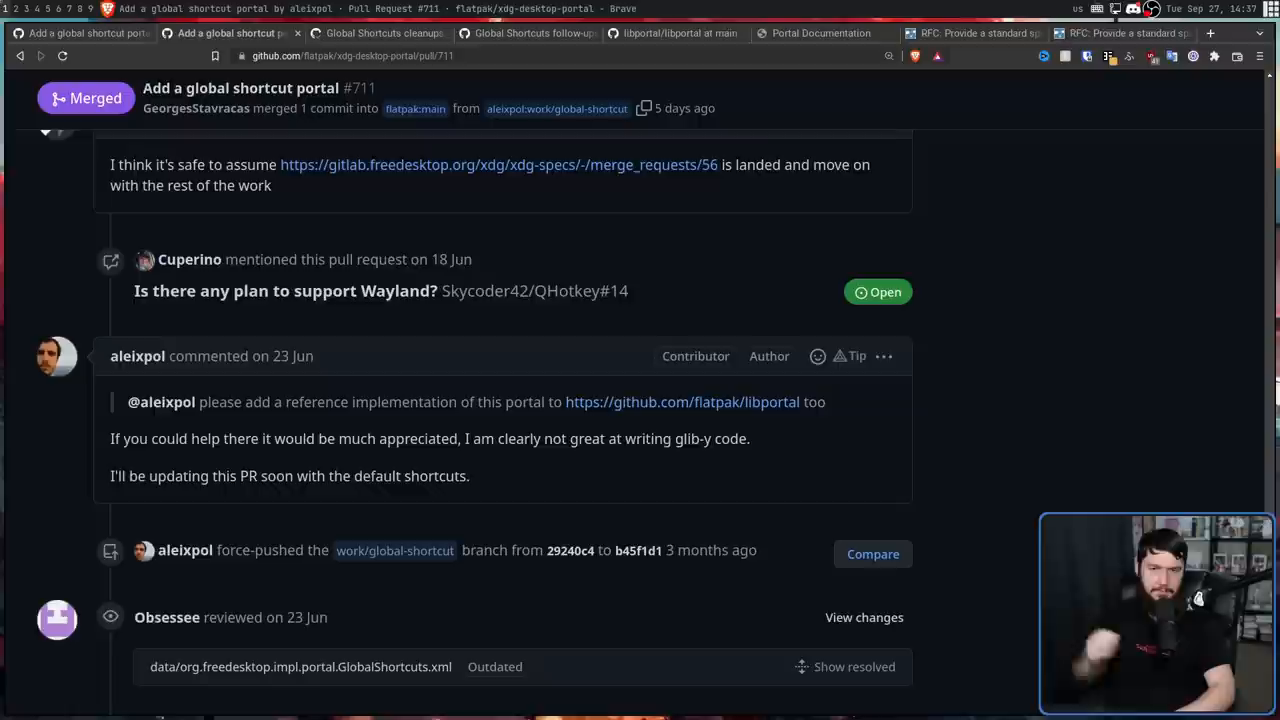
pyautogui.scroll(-3)
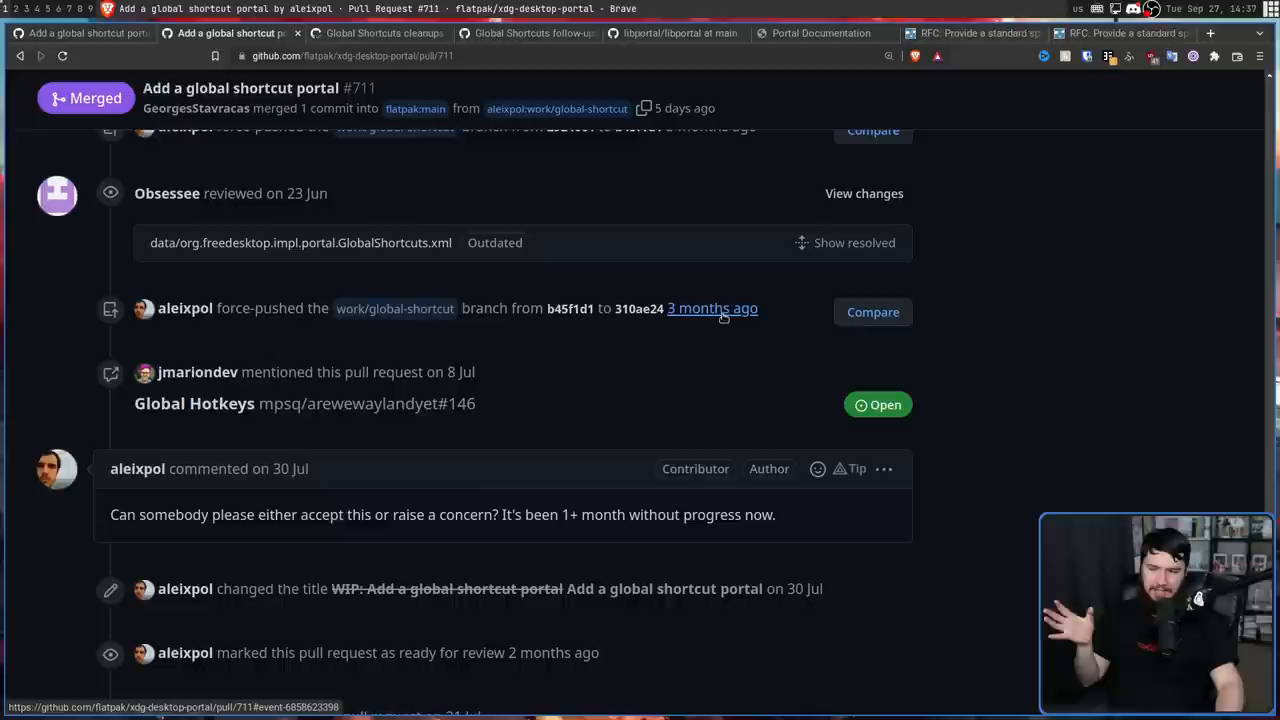
pyautogui.moveTo(278, 468)
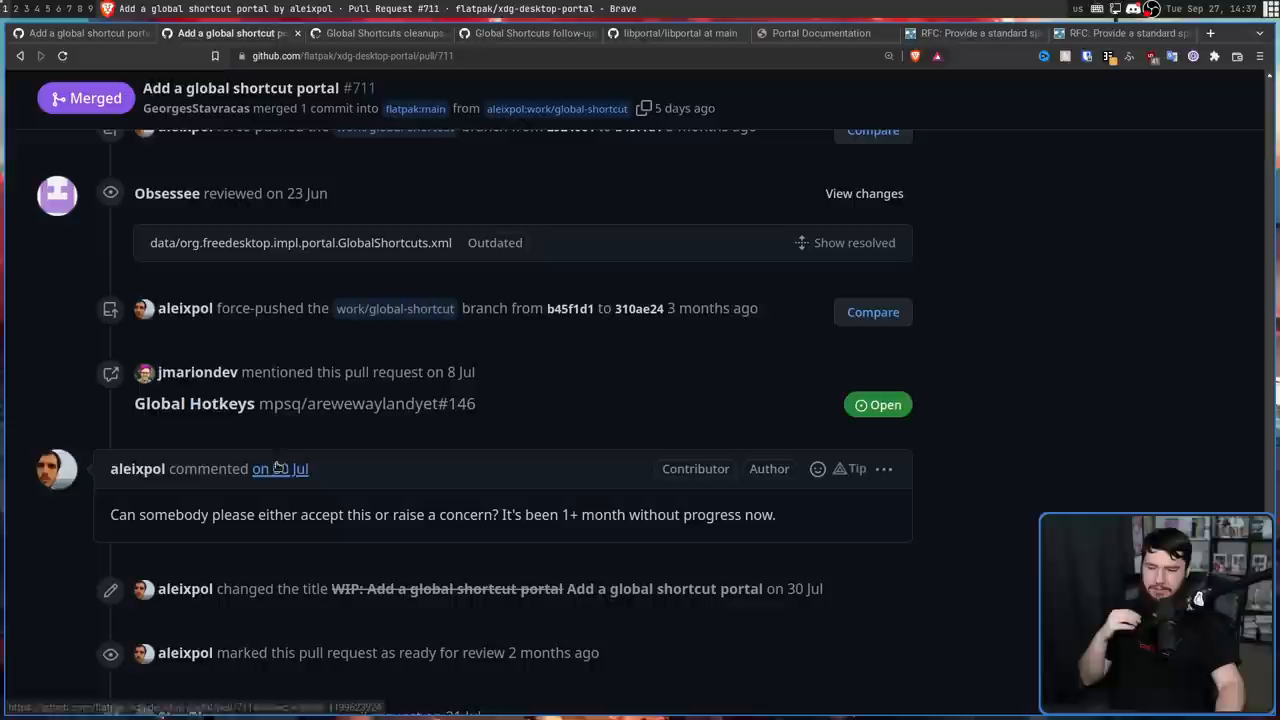
pyautogui.scroll(-3)
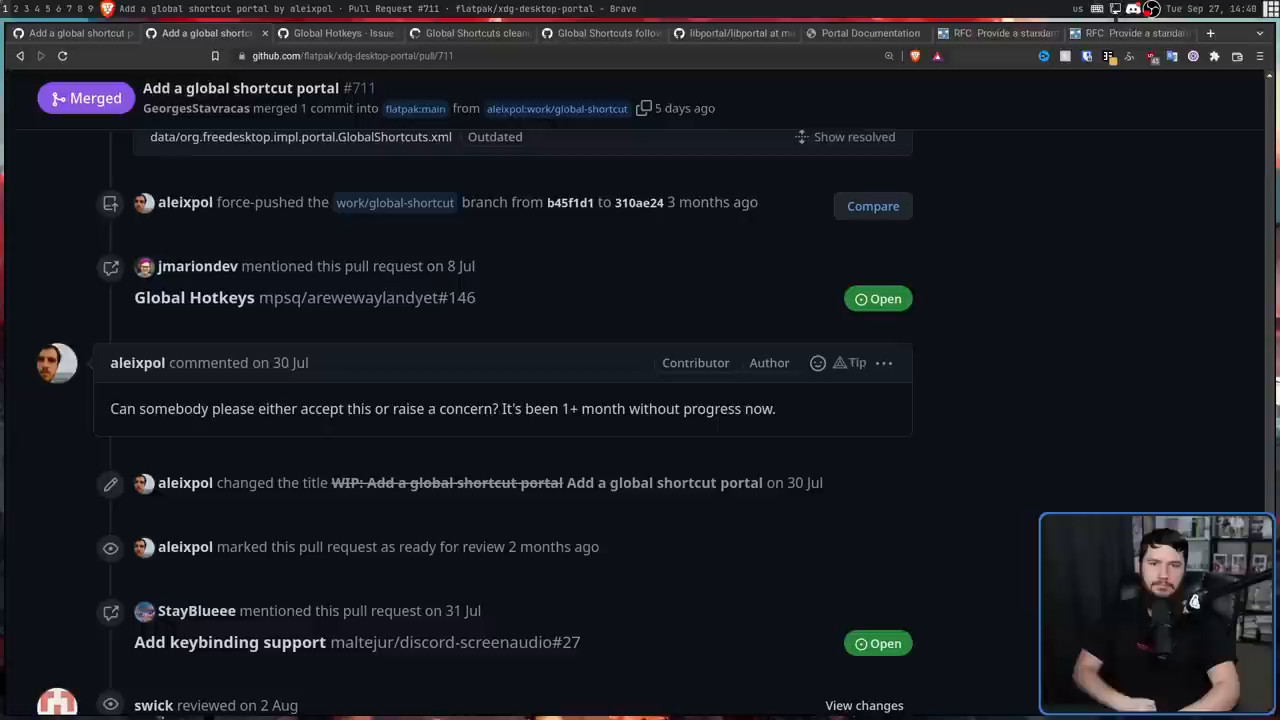
pyautogui.scroll(-3)
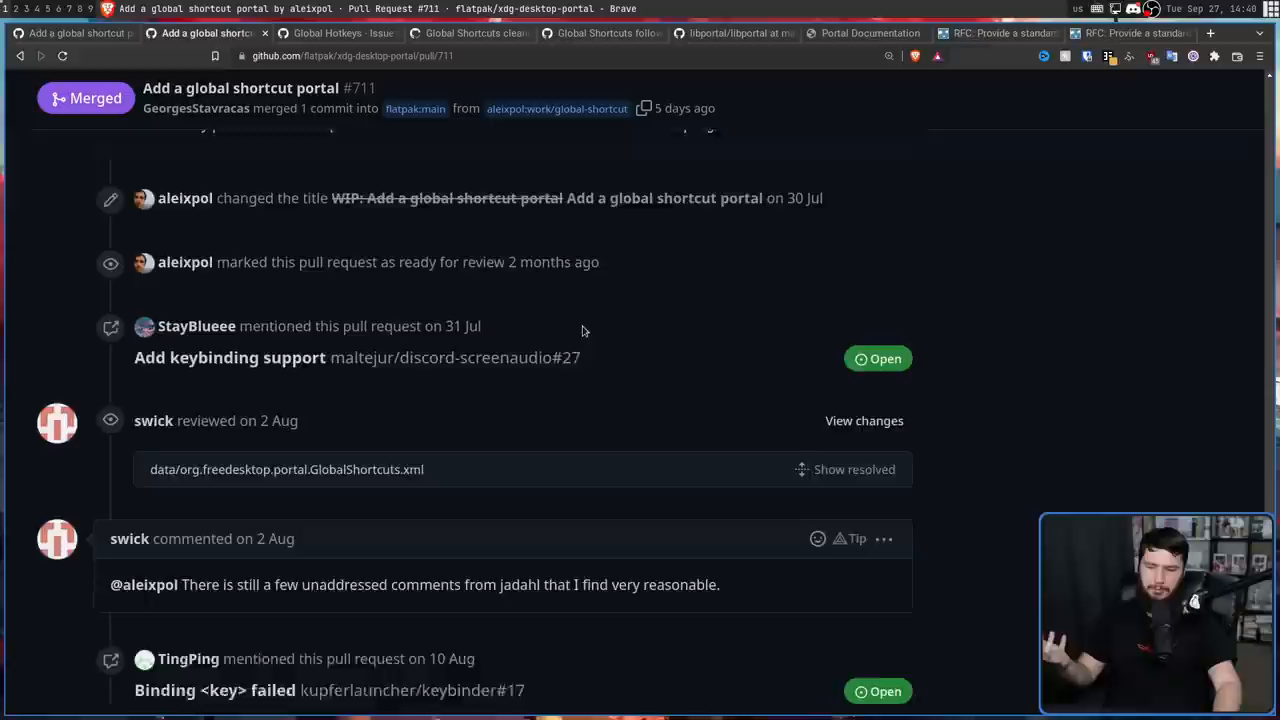
pyautogui.scroll(-3)
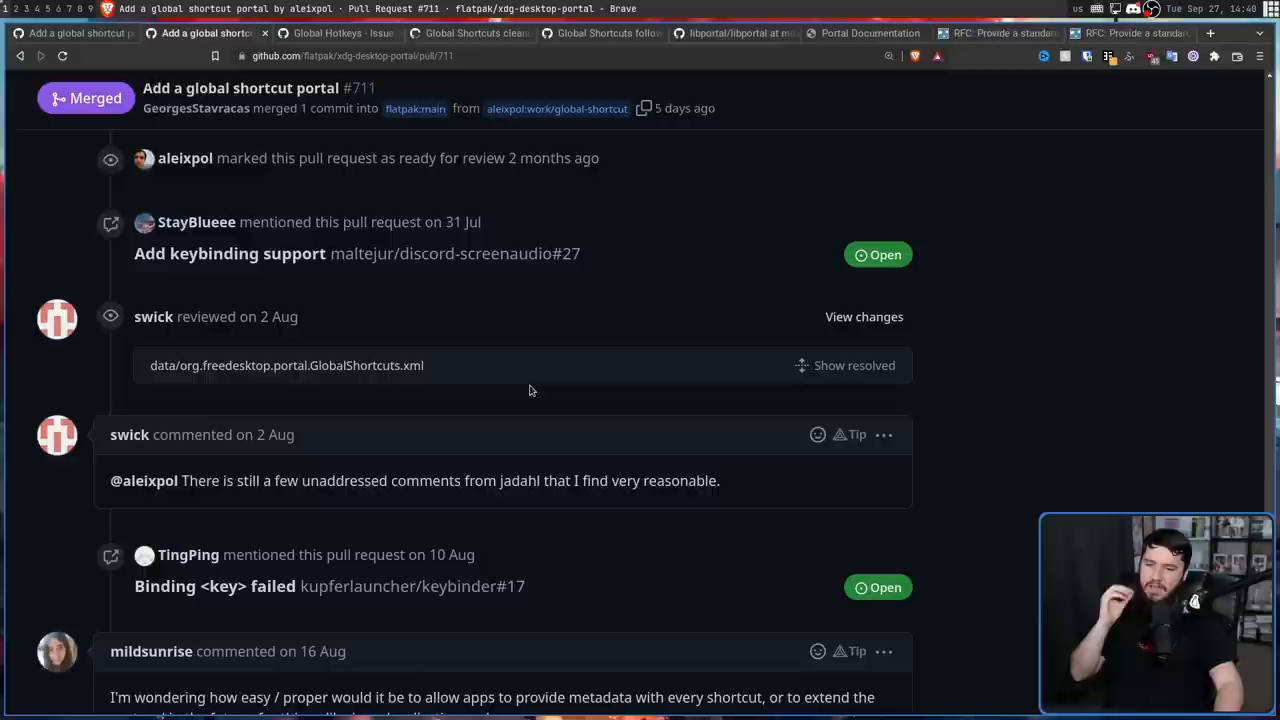
pyautogui.doubleClick(518, 481)
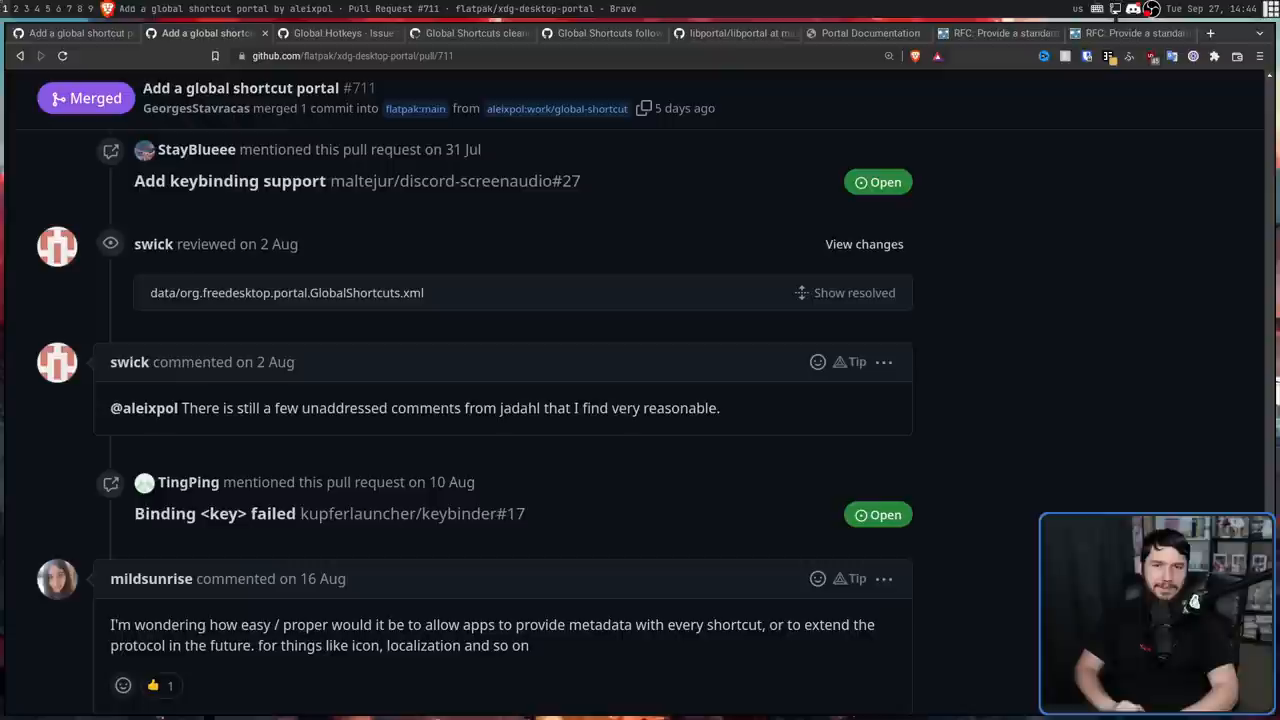
pyautogui.scroll(-3)
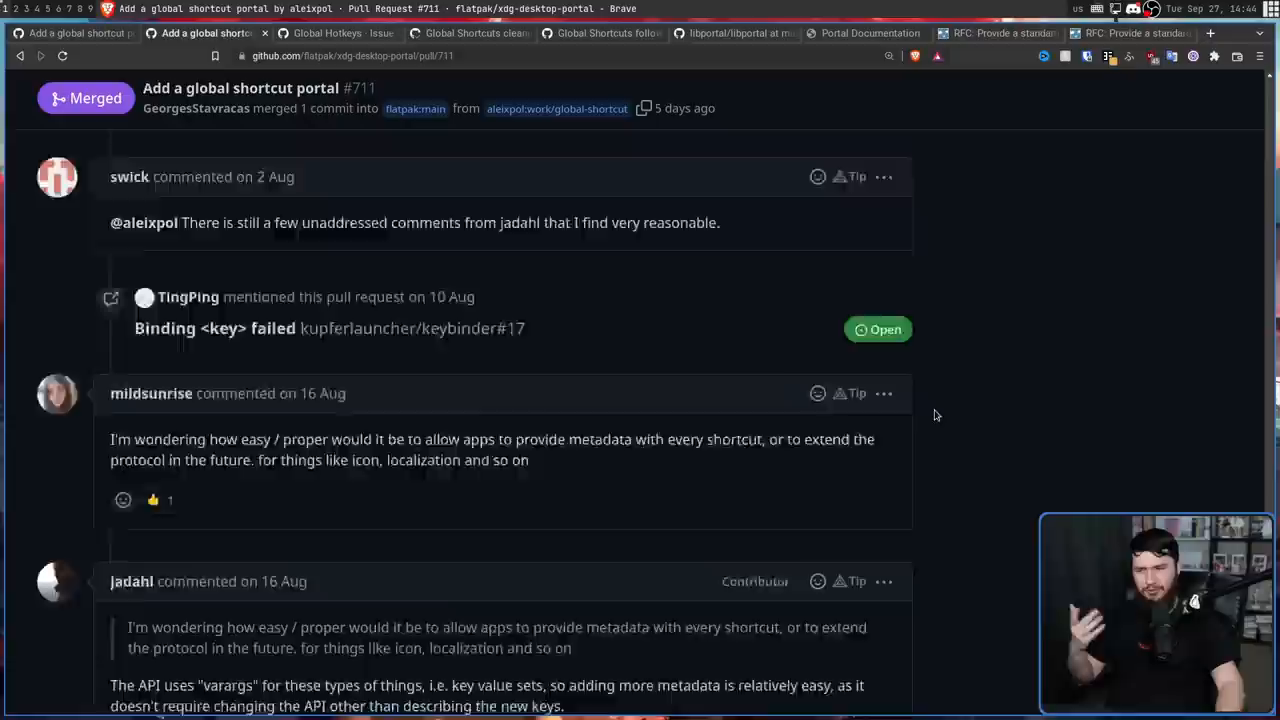
pyautogui.scroll(3)
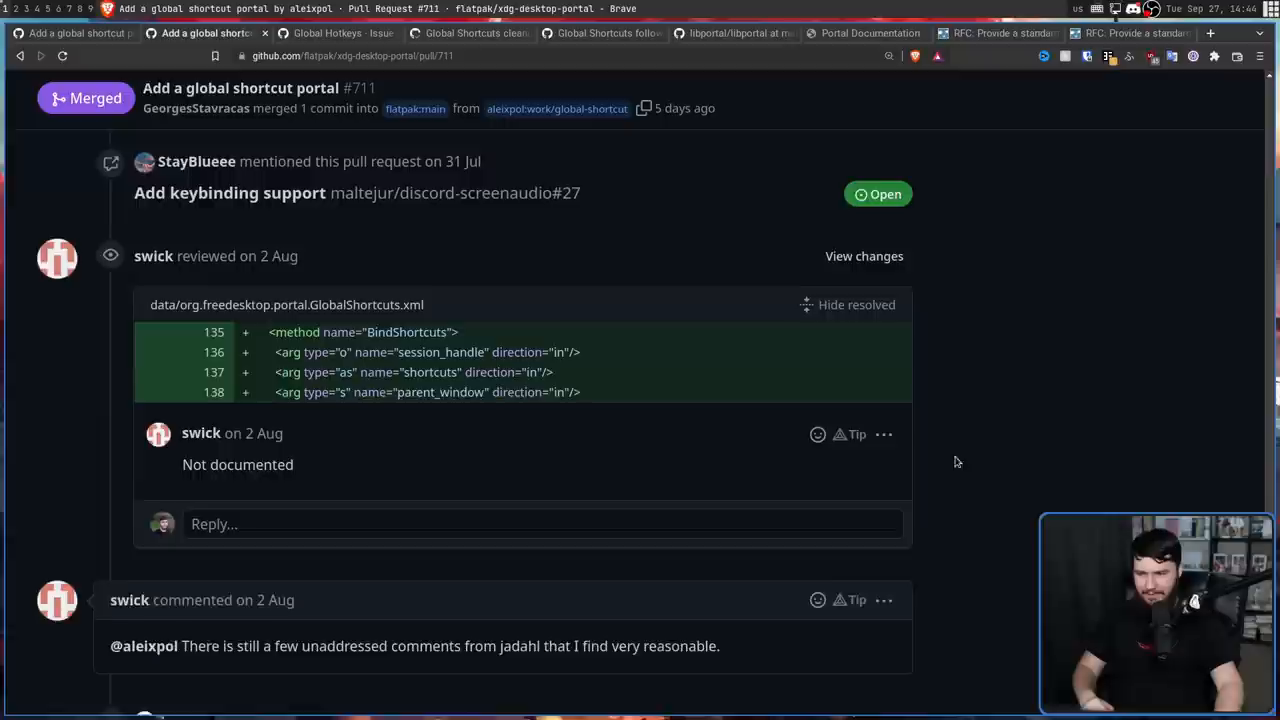
pyautogui.scroll(-3)
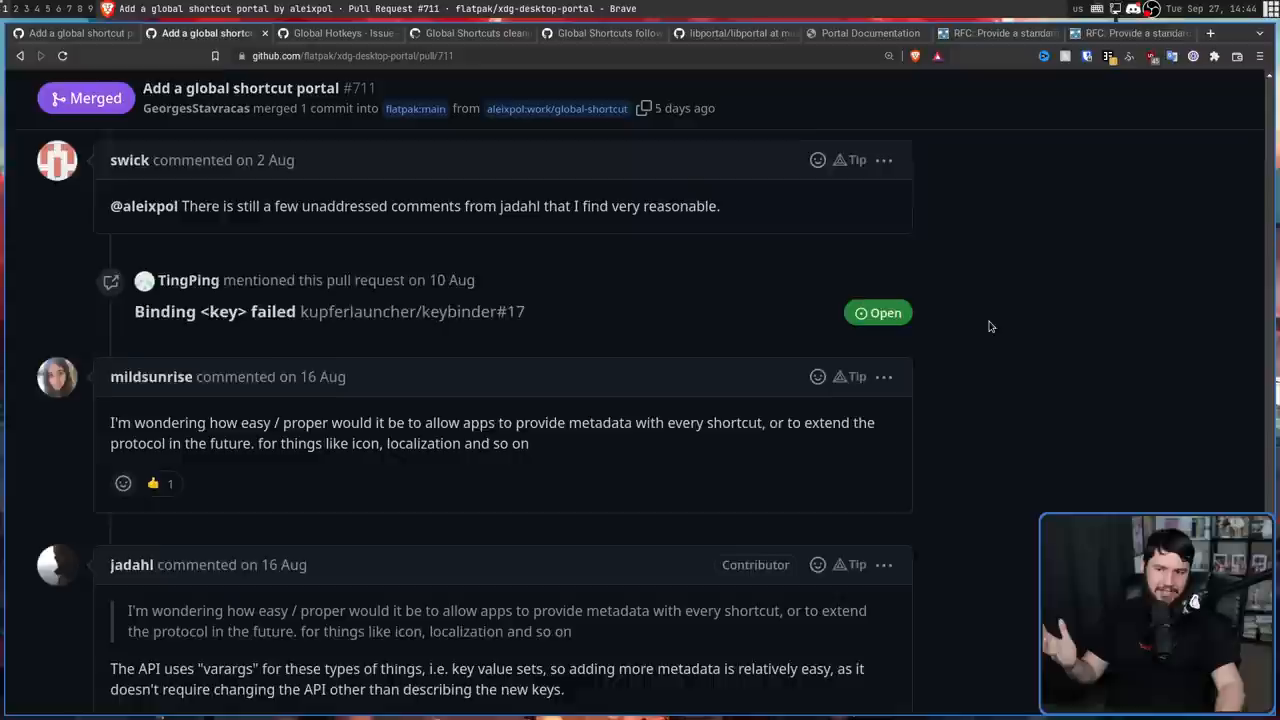
pyautogui.scroll(-3)
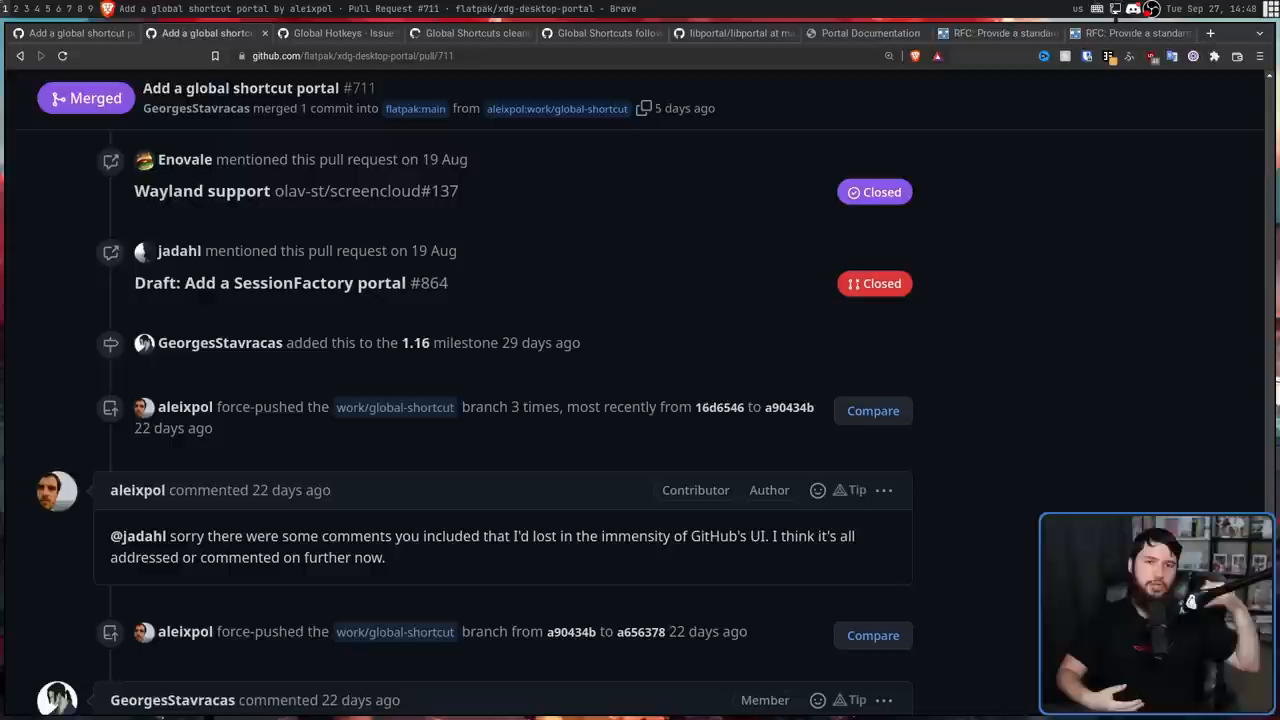
# Step: Open xdg-desktop-portal-gnome issue #47 'Implement global shortcuts' on gitlab.gnome.org
pyautogui.click(200, 34)
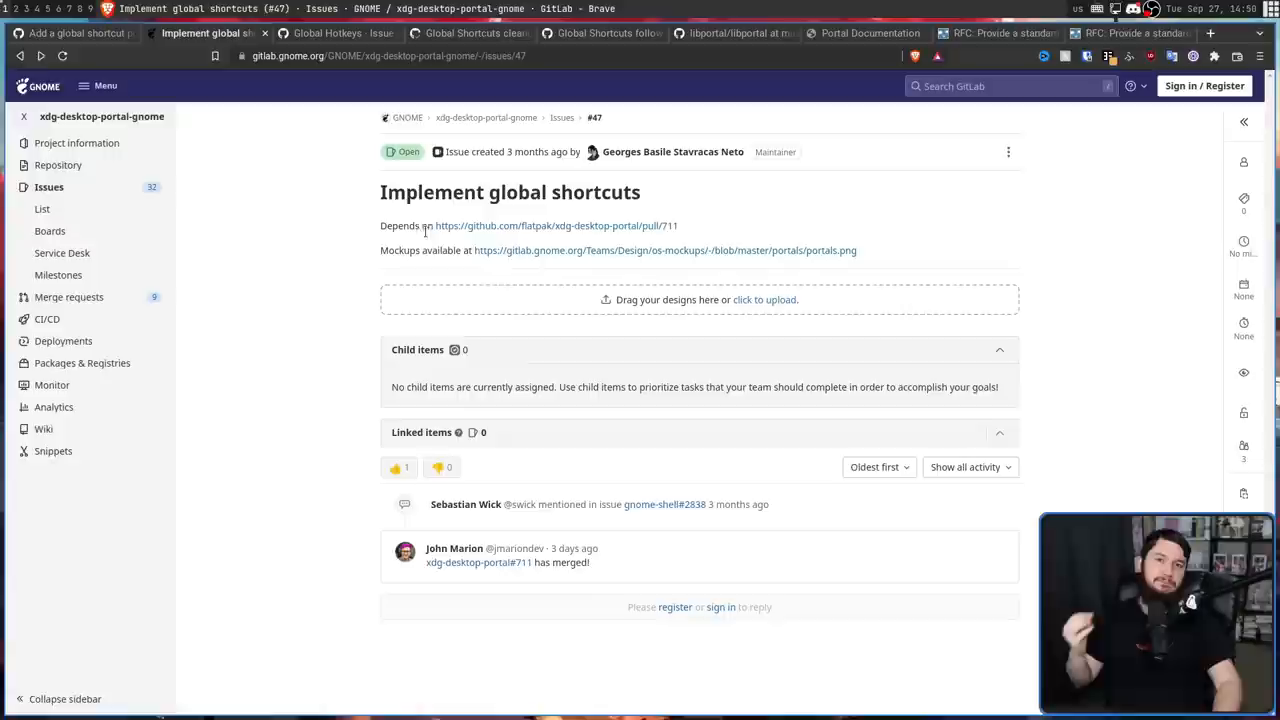
pyautogui.moveTo(914, 152)
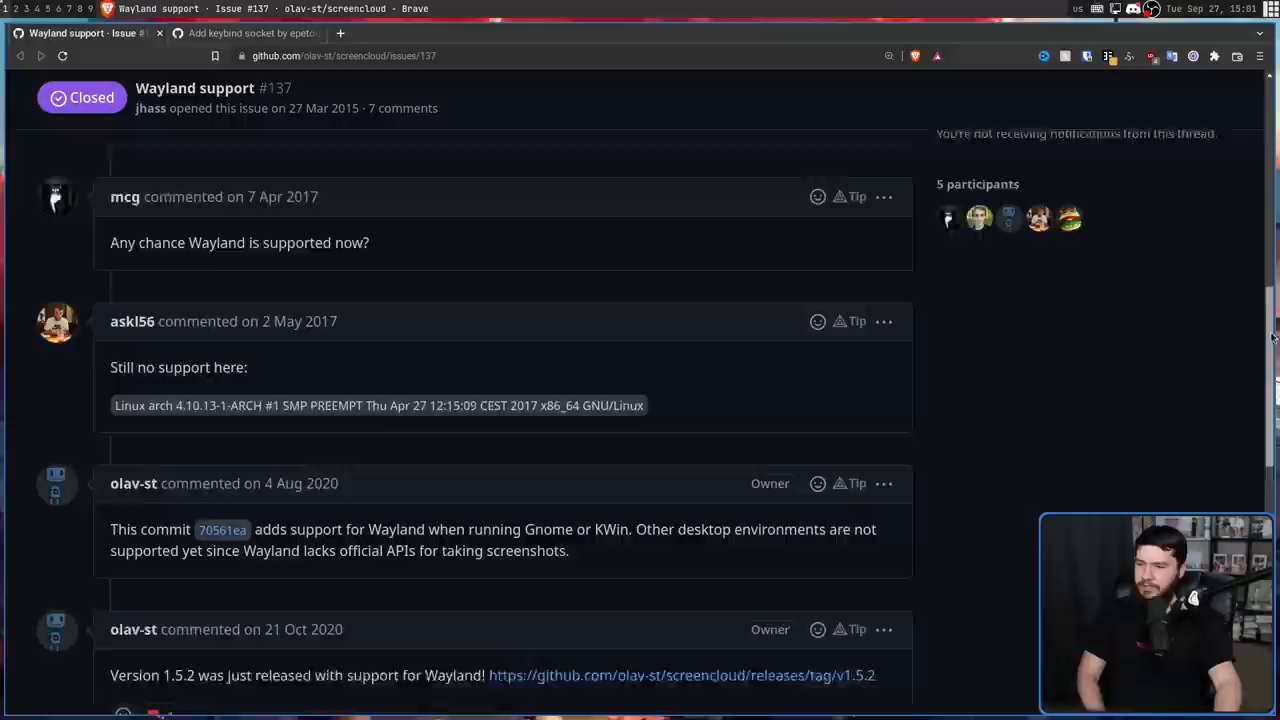
# Step: Switch to the olav-st/screencloud issue #137 tab
pyautogui.click(250, 33)
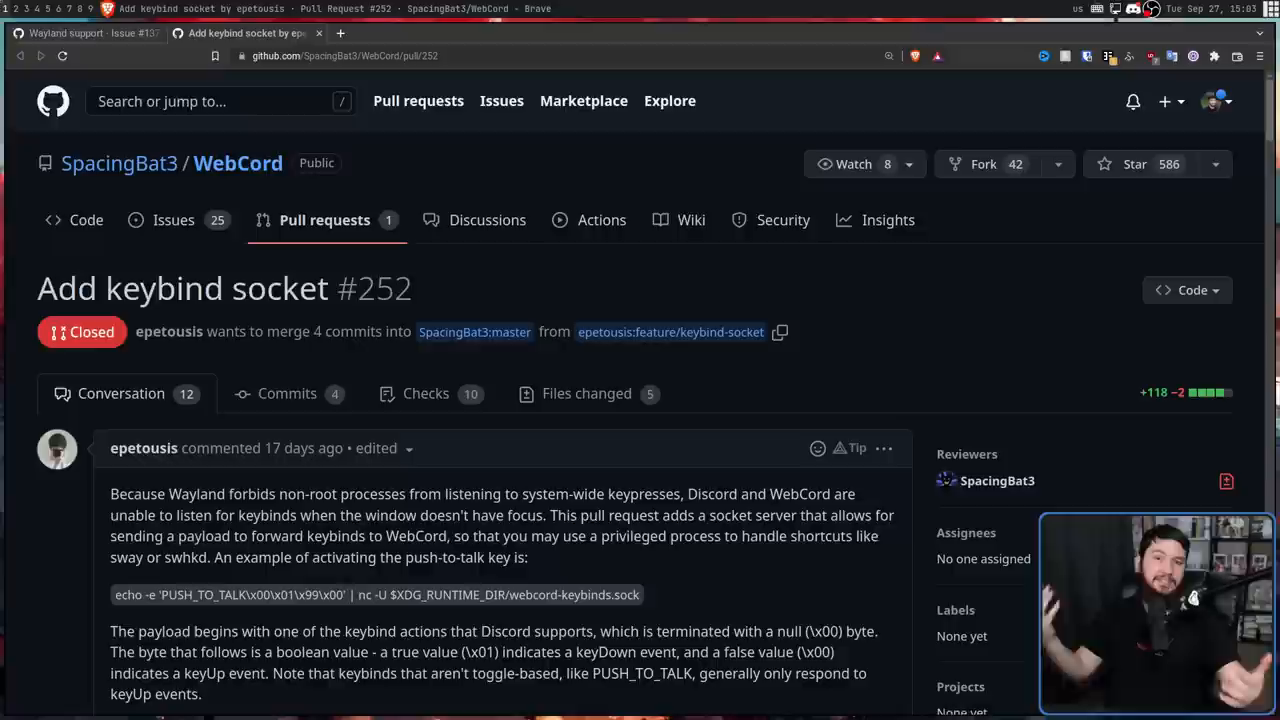
# Step: Scroll WebCord PR #252 to epetousis closing it in favor of xdg-desktop-portal
pyautogui.scroll(-3)
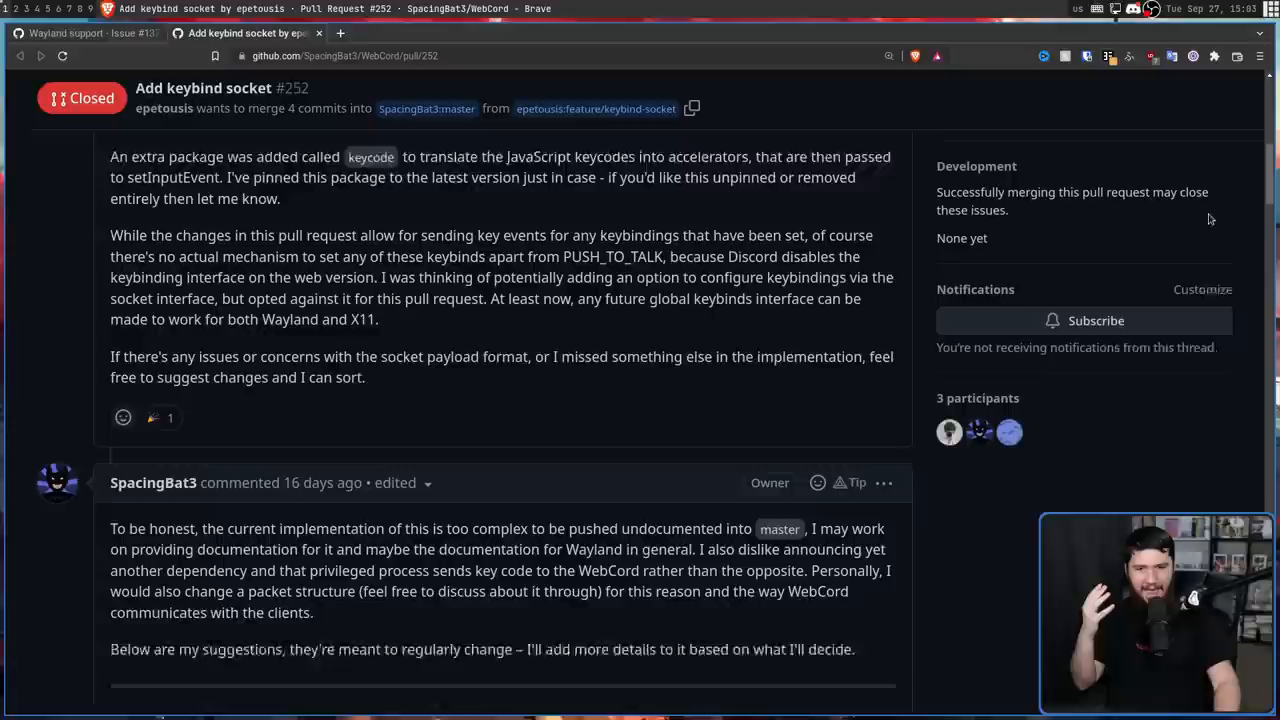
pyautogui.scroll(-3)
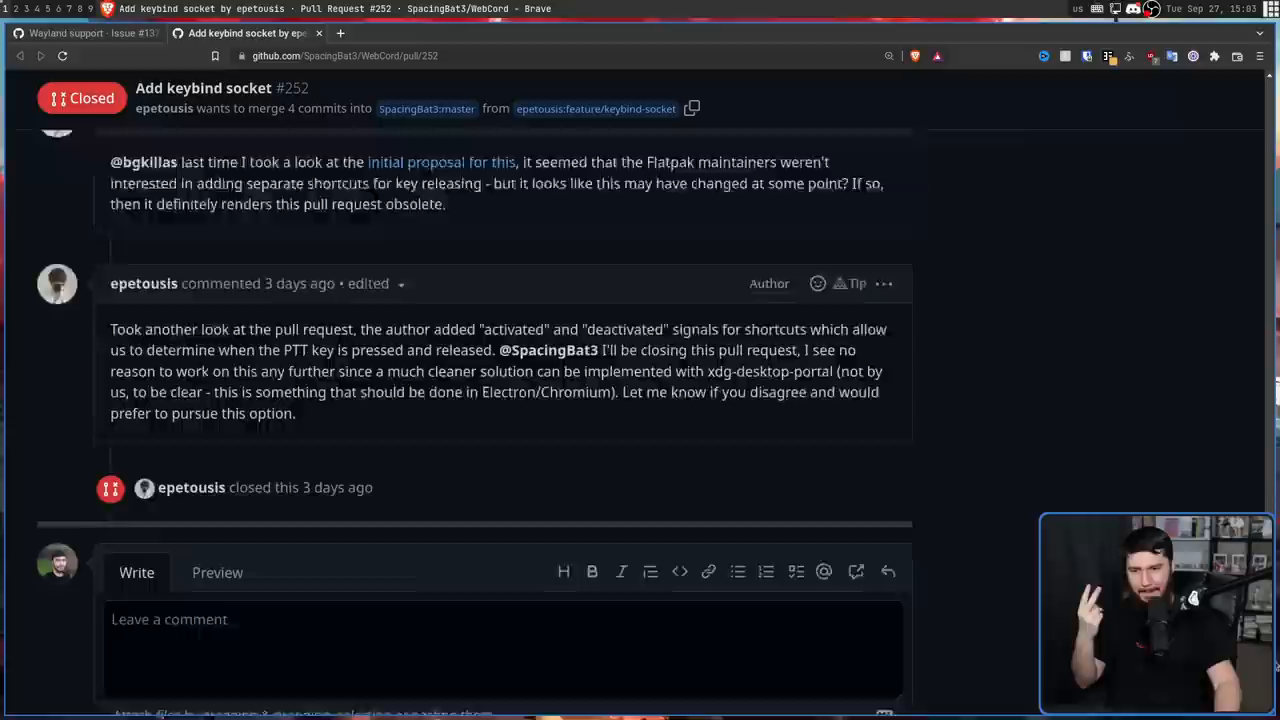
pyautogui.scroll(3)
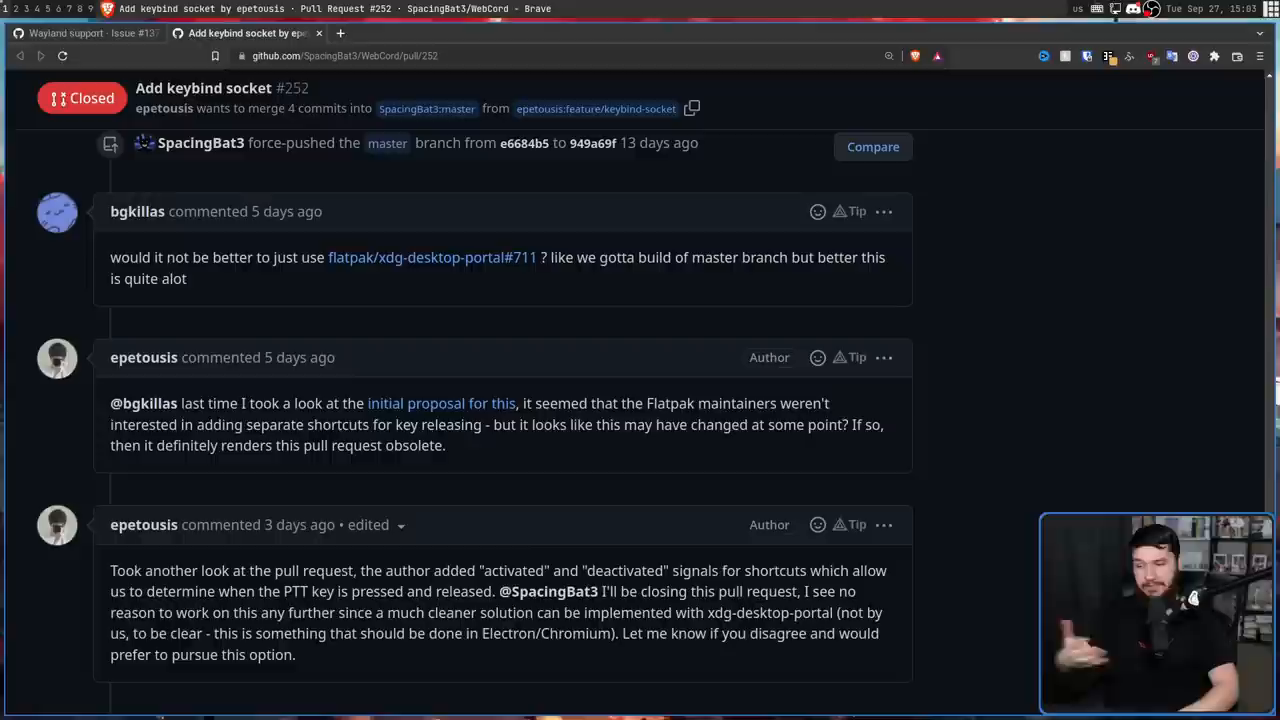